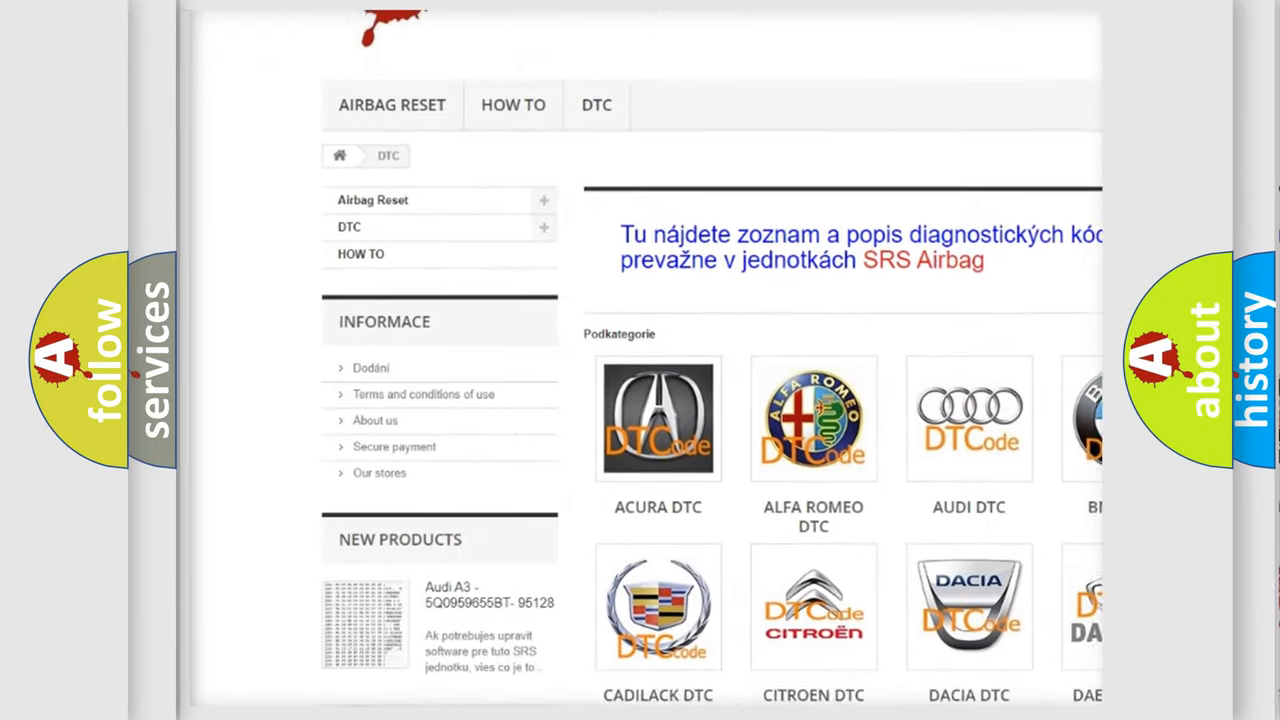
scroll("down", 3)
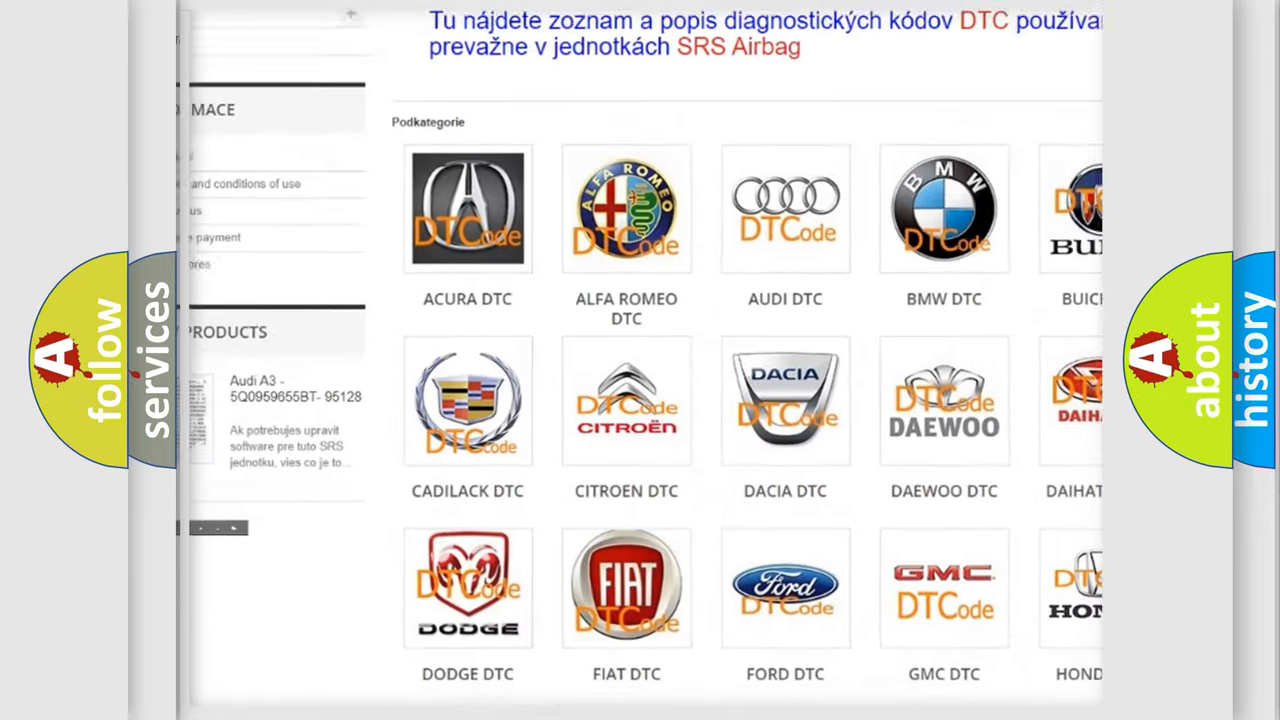
scroll("down", 3)
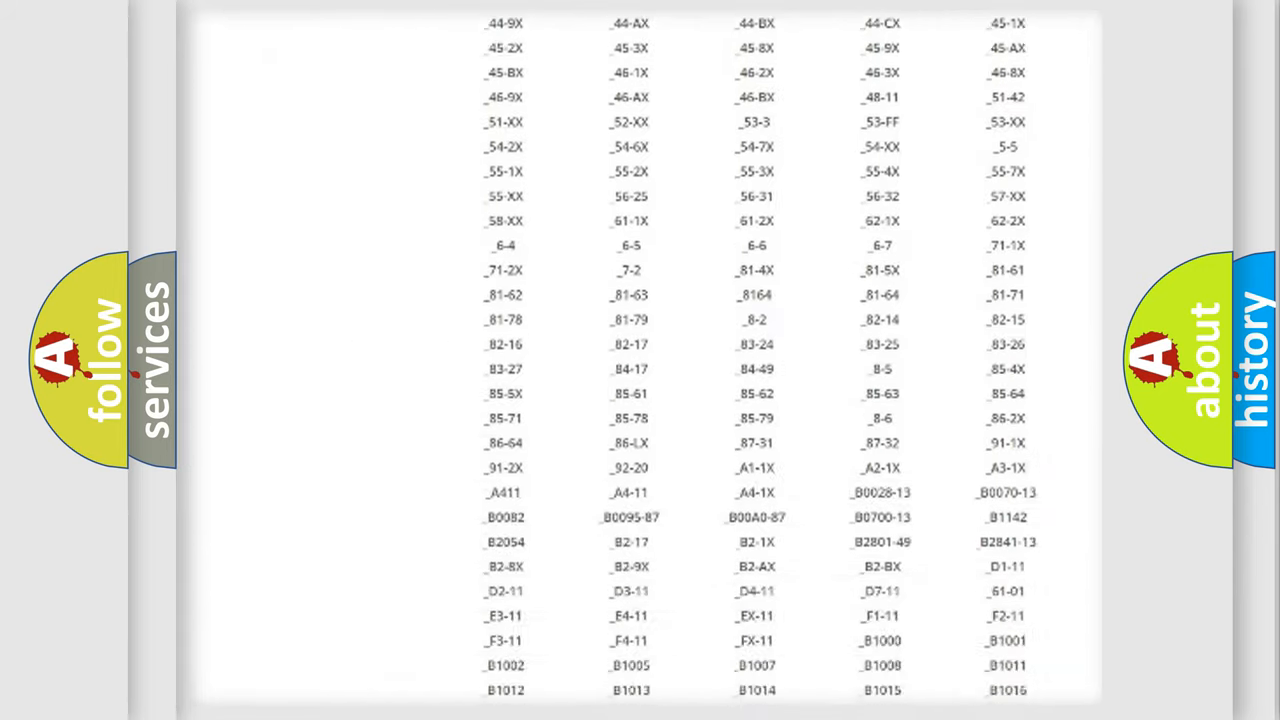
scroll("down", 3)
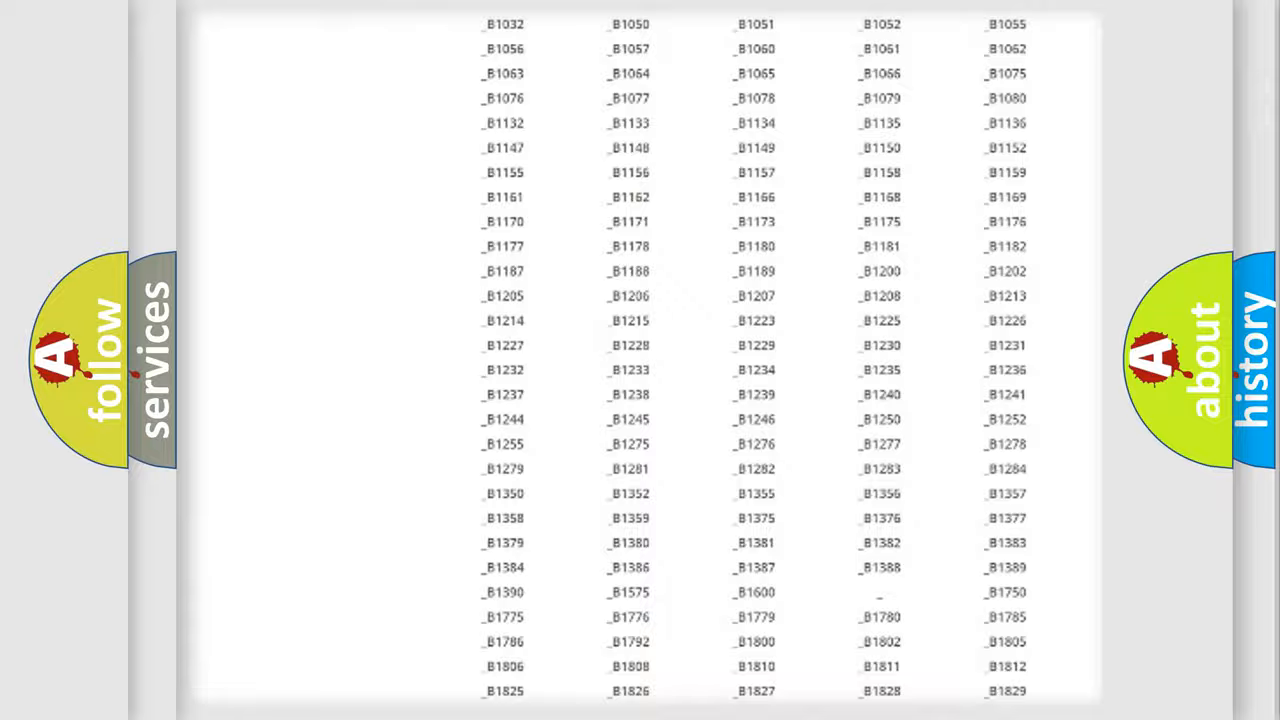